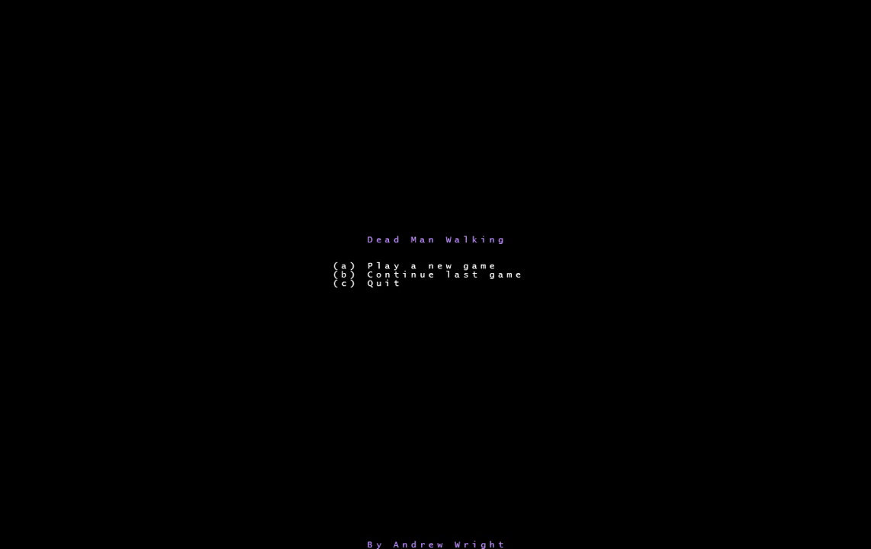
Step: Begin a new game and enter the first dungeon room with a short sword
{"action": "key", "text": "a"}
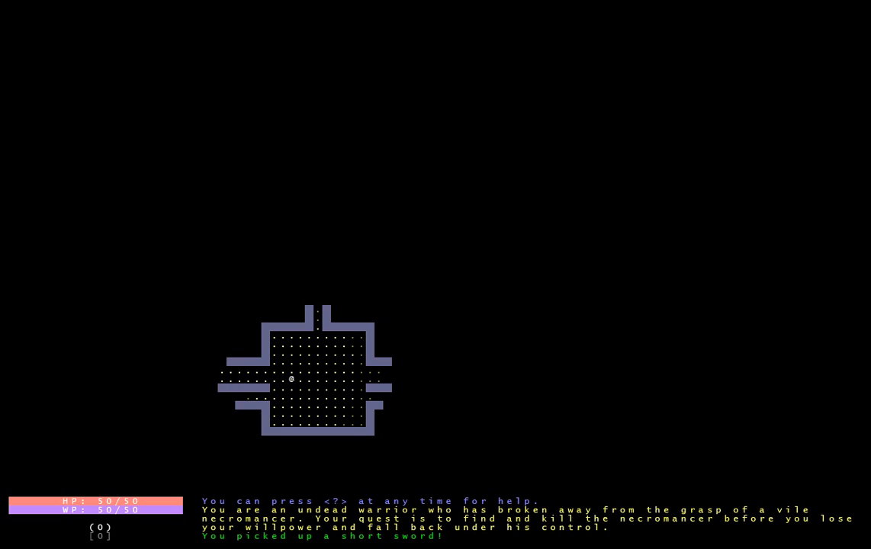
Step: Read the help text and options, closing options unchanged, then walk west toward a zombie
{"action": "key", "text": "Left"}
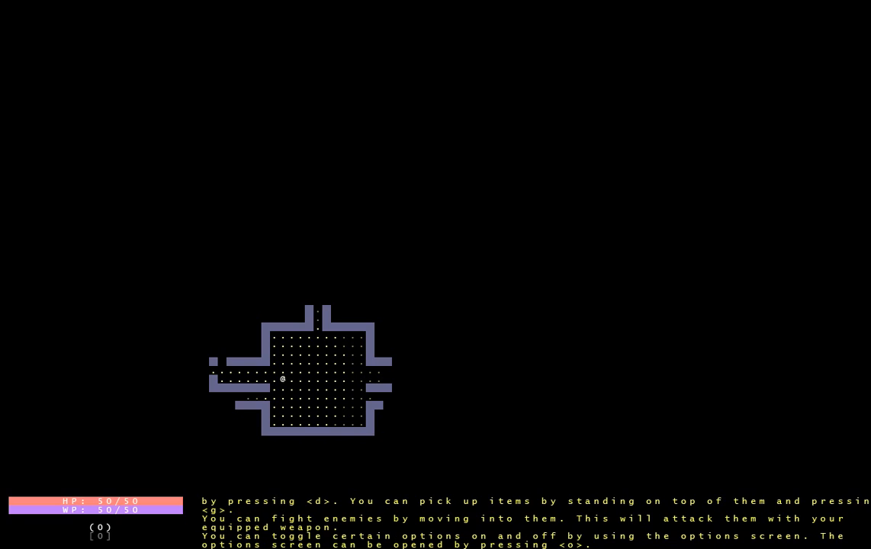
{"action": "key", "text": "o"}
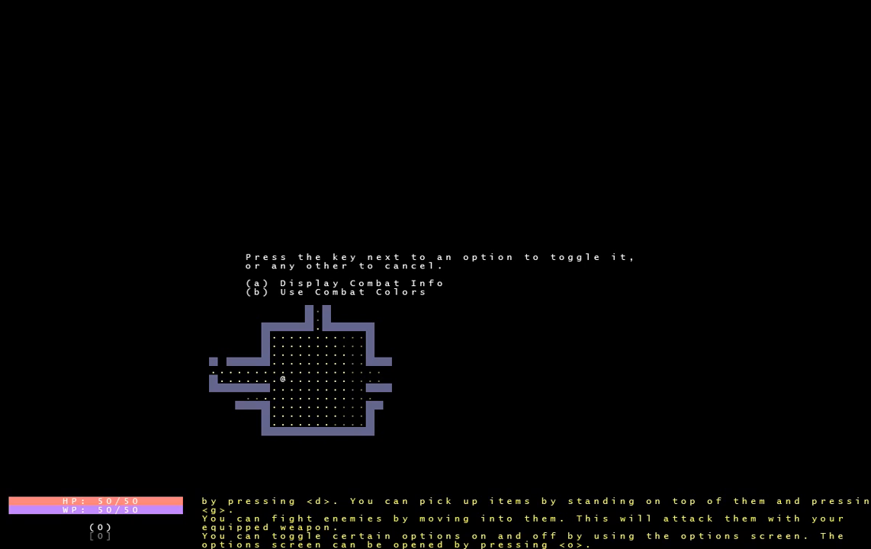
{"action": "key", "text": "a"}
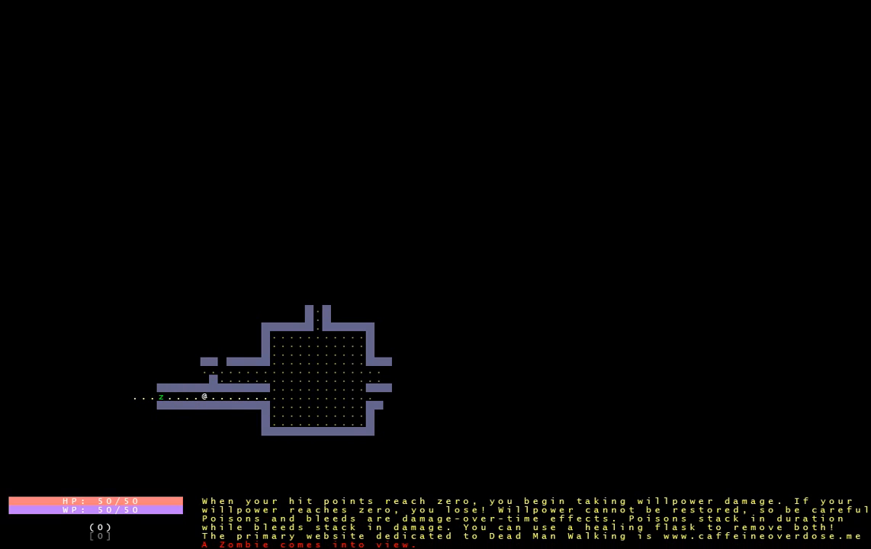
Step: Fight the zombies, equip a weapon from inventory, and push north along the corridor to the stairs
{"action": "key", "text": "Left"}
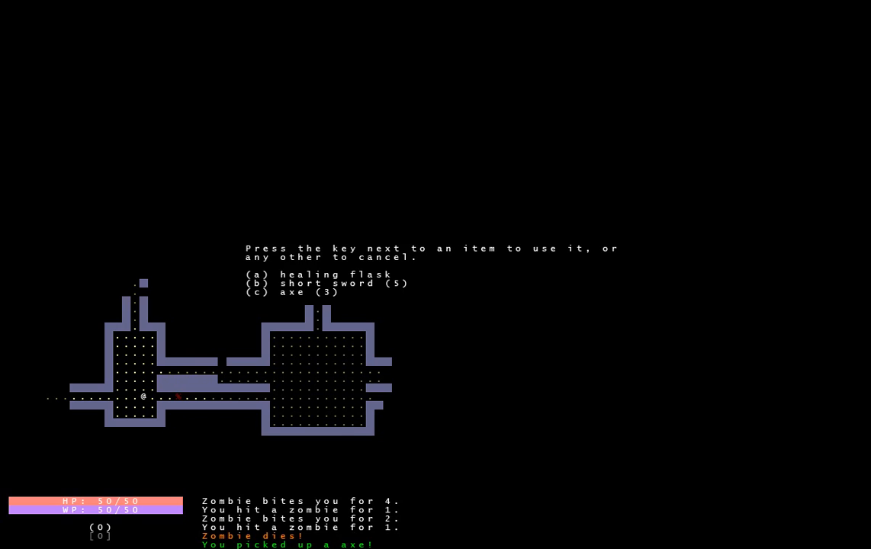
{"action": "key", "text": "b"}
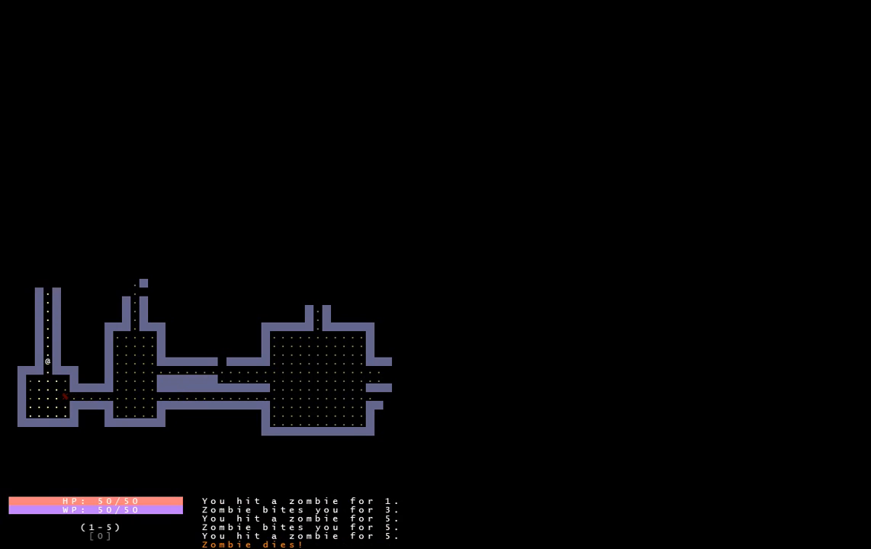
{"action": "key", "text": "Up"}
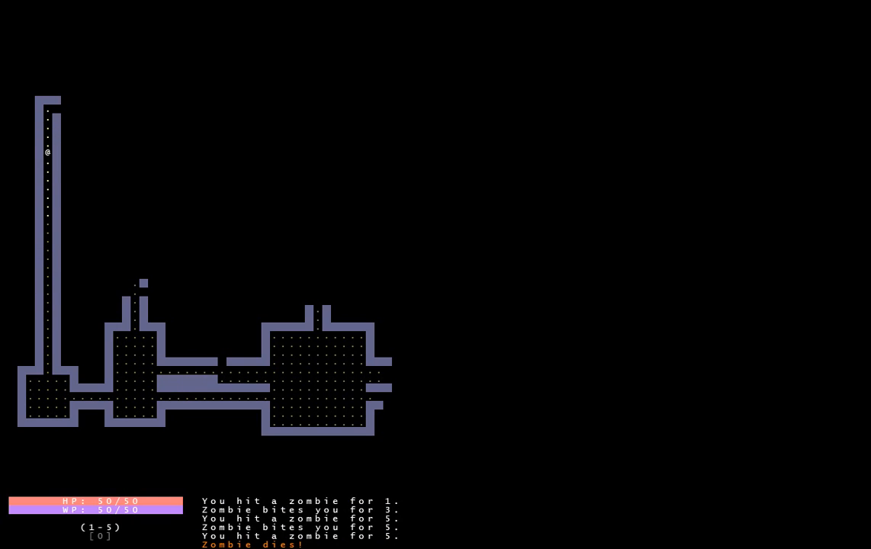
{"action": "key", "text": "Up"}
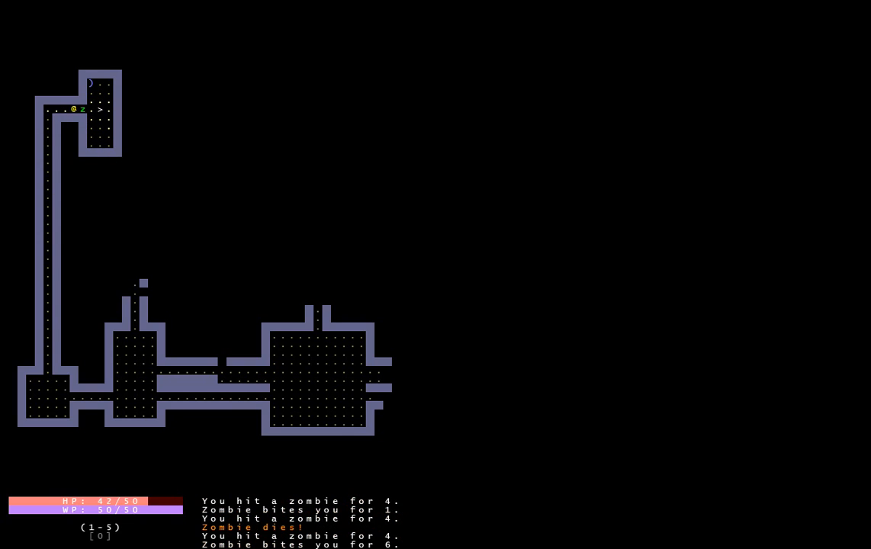
{"action": "key", "text": ">"}
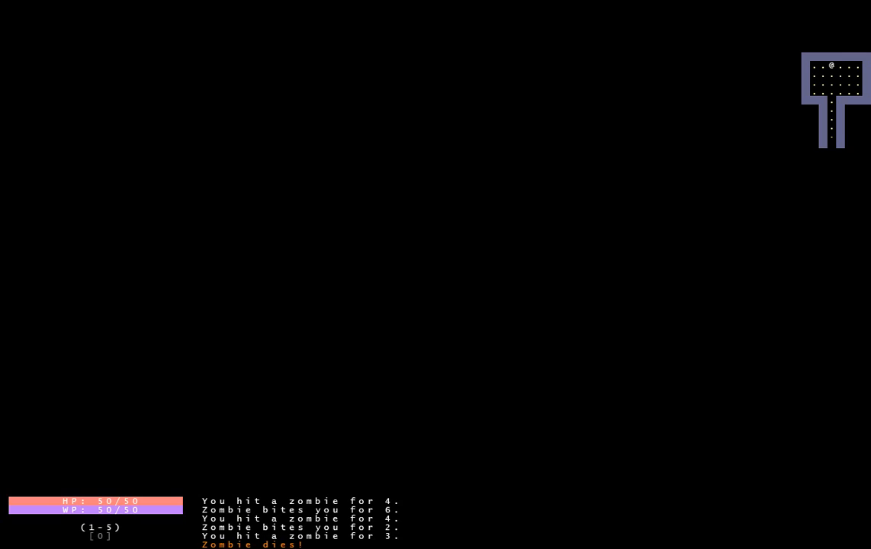
Step: Walk south killing skellies, put on the chainmail cuirass, then explore the western corridor
{"action": "key", "text": "Down"}
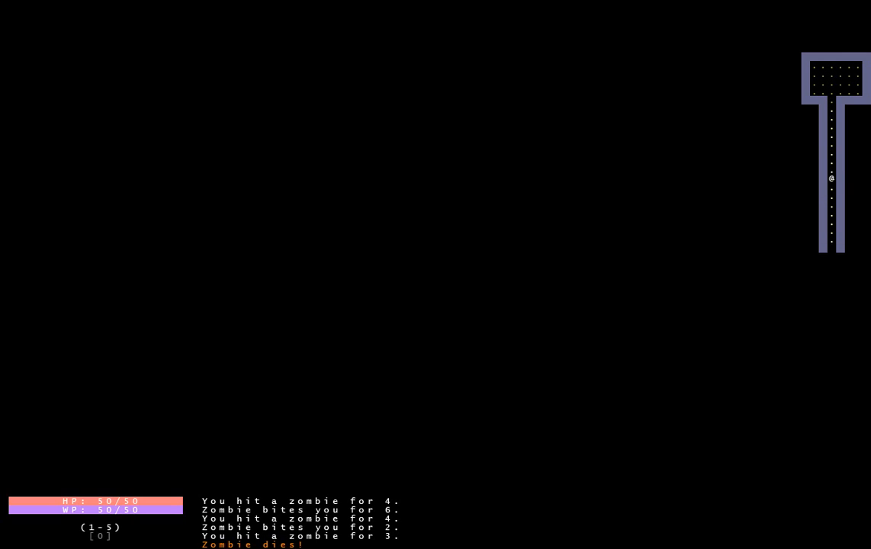
{"action": "key", "text": "Down"}
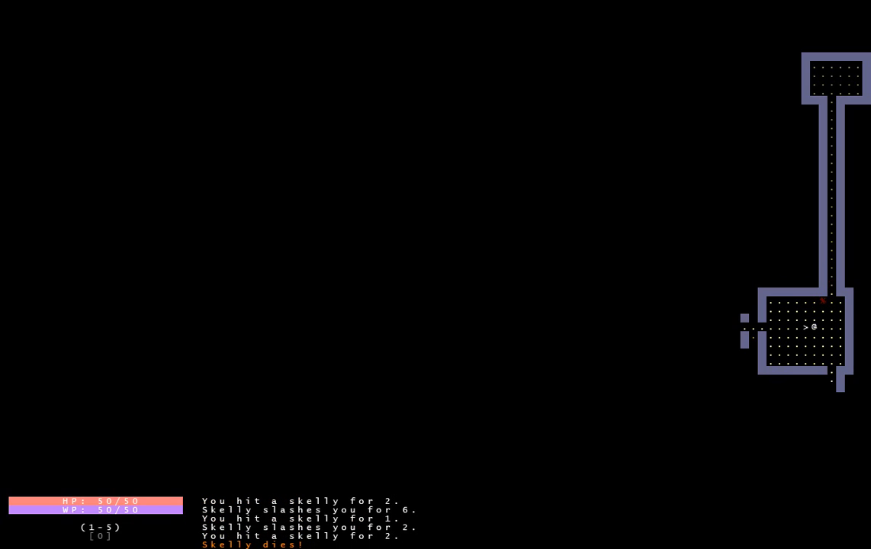
{"action": "key", "text": "down"}
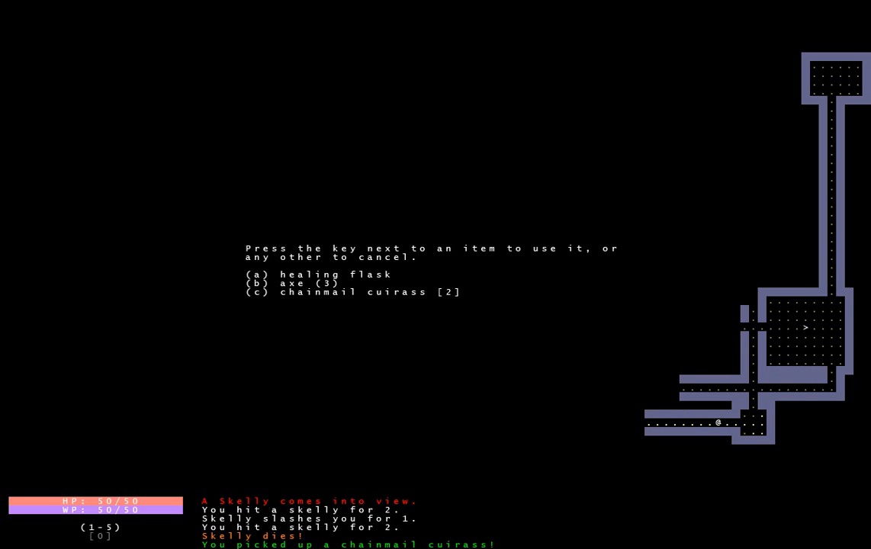
{"action": "key", "text": "c"}
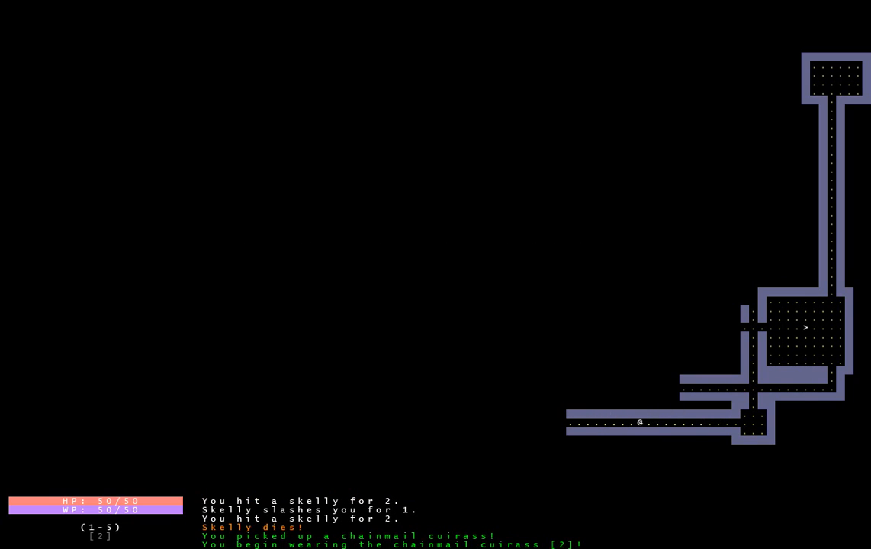
{"action": "key", "text": "Left"}
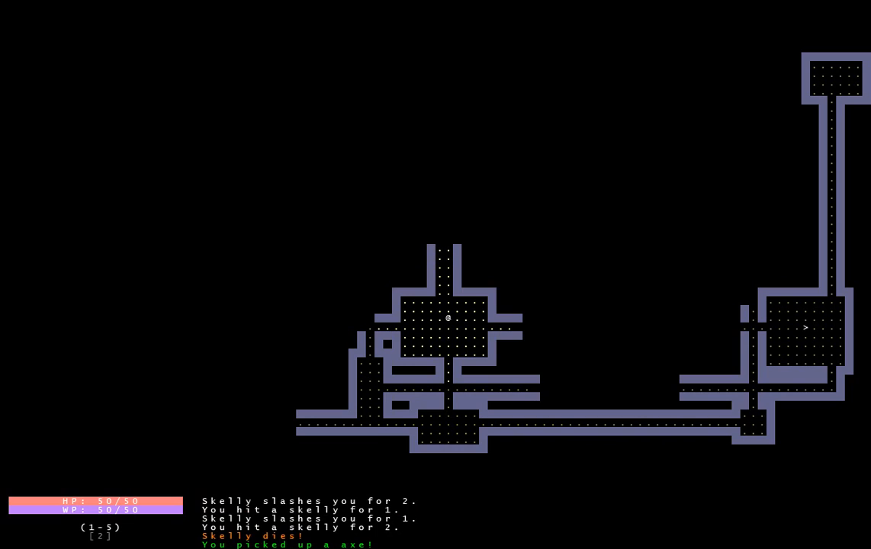
Step: Explore the western and northern rooms, then list worn equipment: short sword and cuirass
{"action": "key", "text": "Up"}
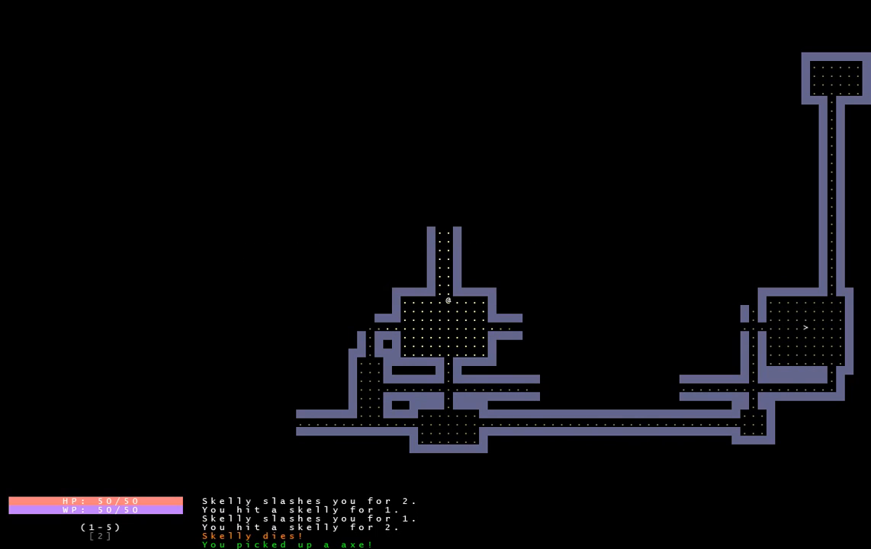
{"action": "key", "text": "i"}
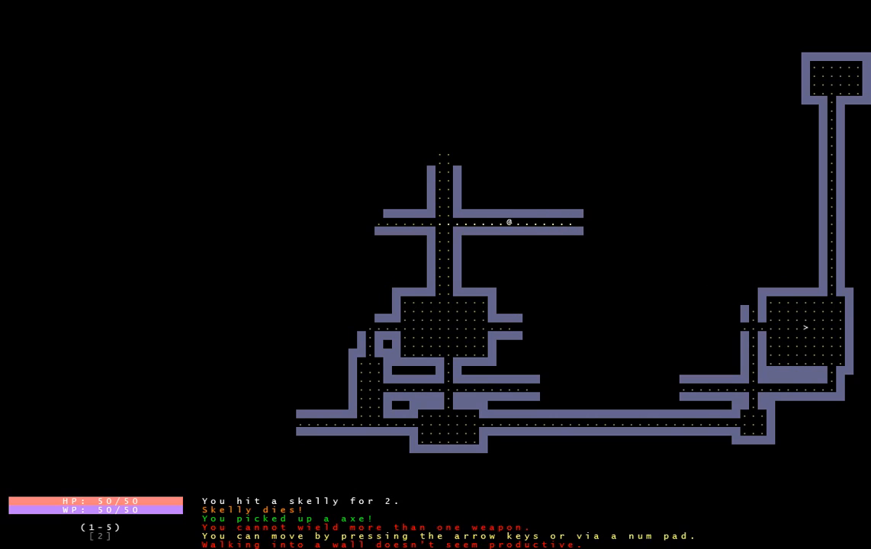
{"action": "key", "text": "Right"}
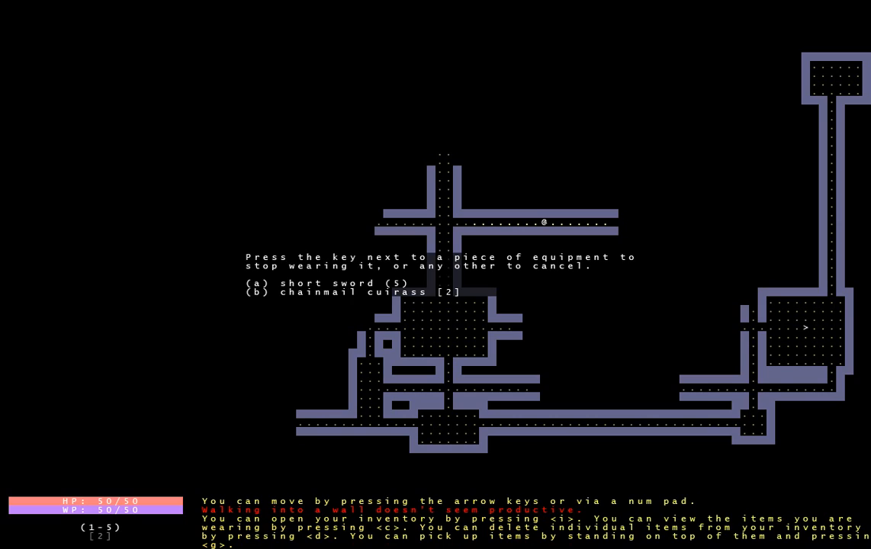
Step: Take off and re-equip the short sword and cuirass, then head east along the upper corridor
{"action": "key", "text": "a"}
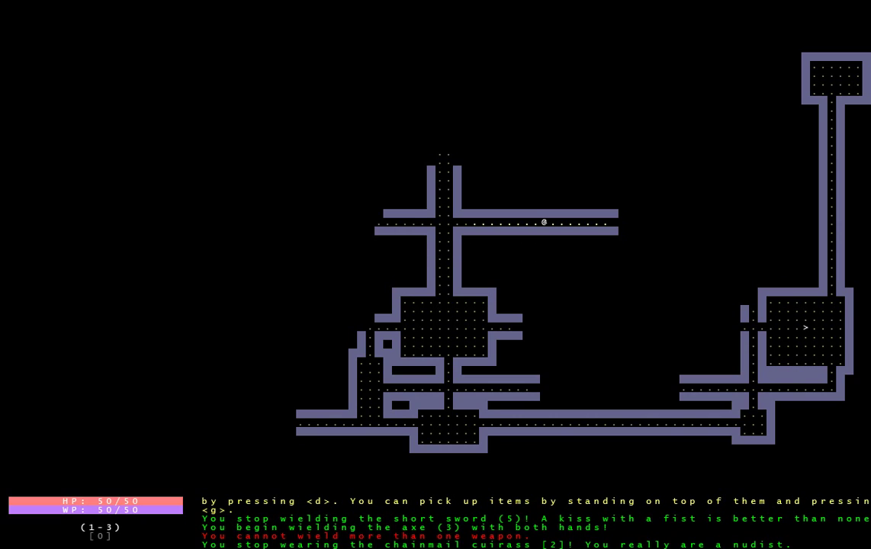
{"action": "key", "text": "g"}
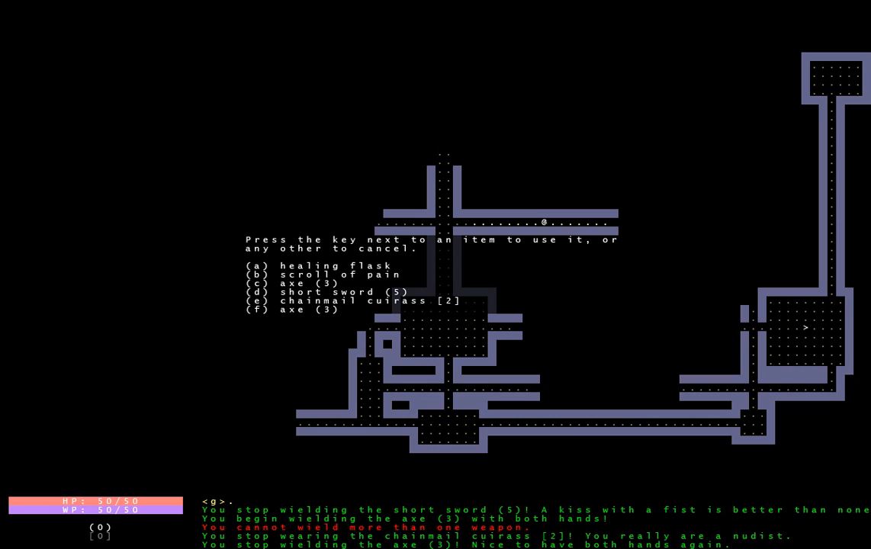
{"action": "key", "text": "d"}
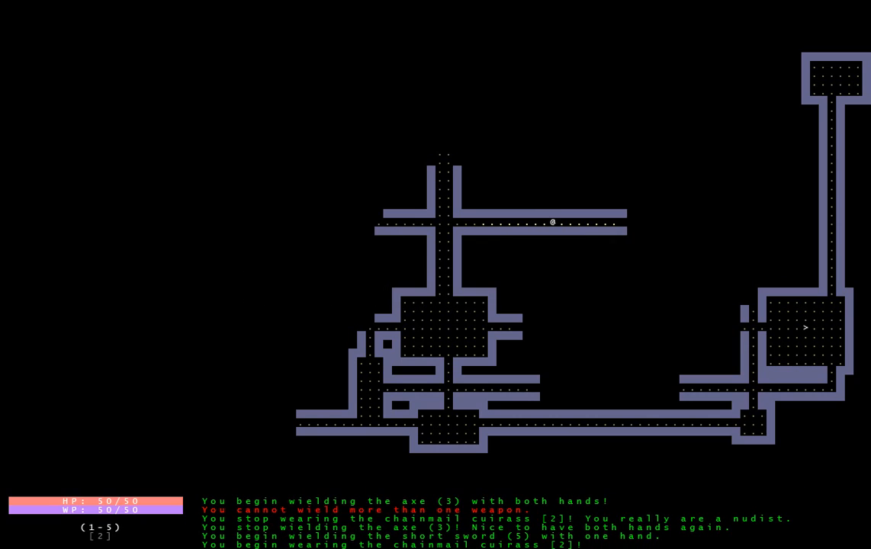
{"action": "key", "text": "Right"}
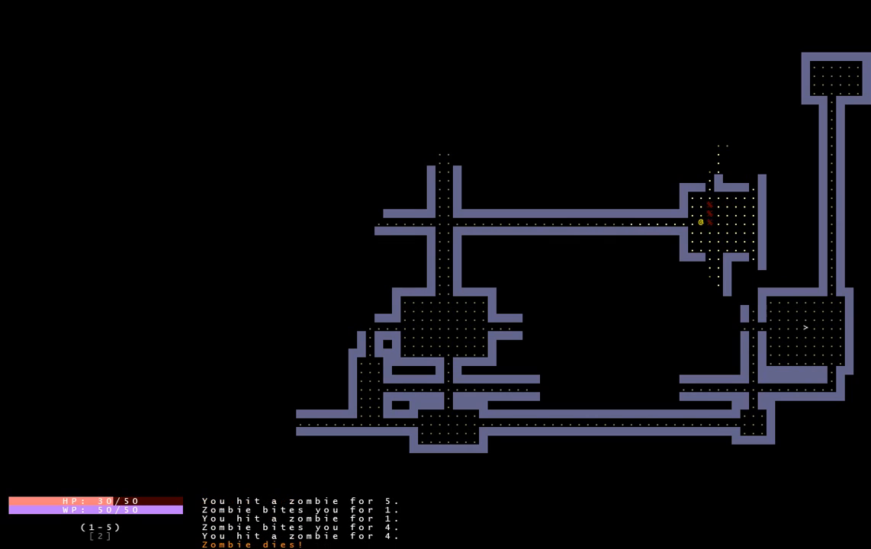
Step: Kill the eastern zombies, explore north and east past the healing flask, and take the stairs down
{"action": "key", "text": "up"}
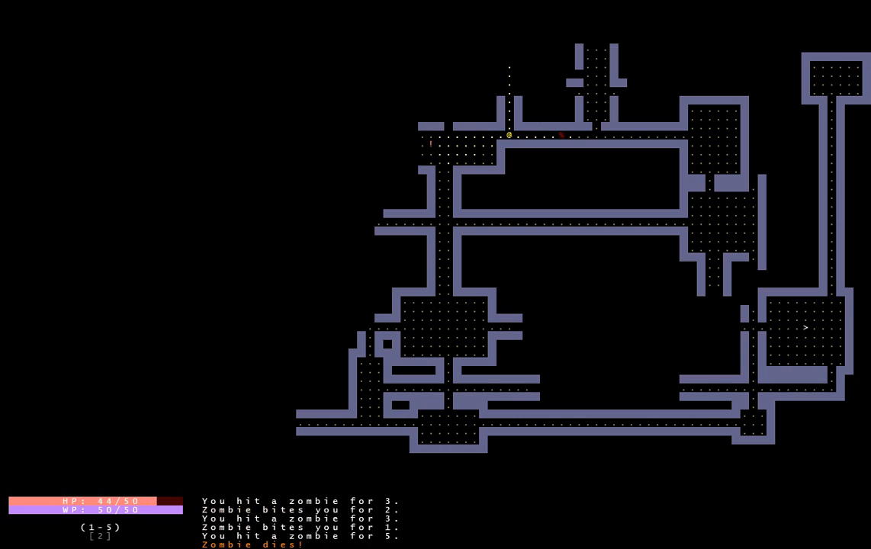
{"action": "key", "text": "left"}
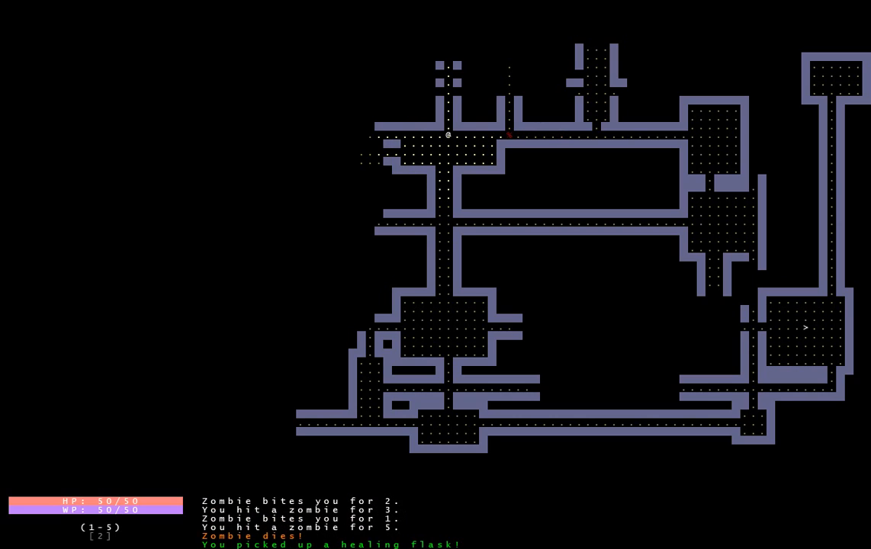
{"action": "key", "text": "Up"}
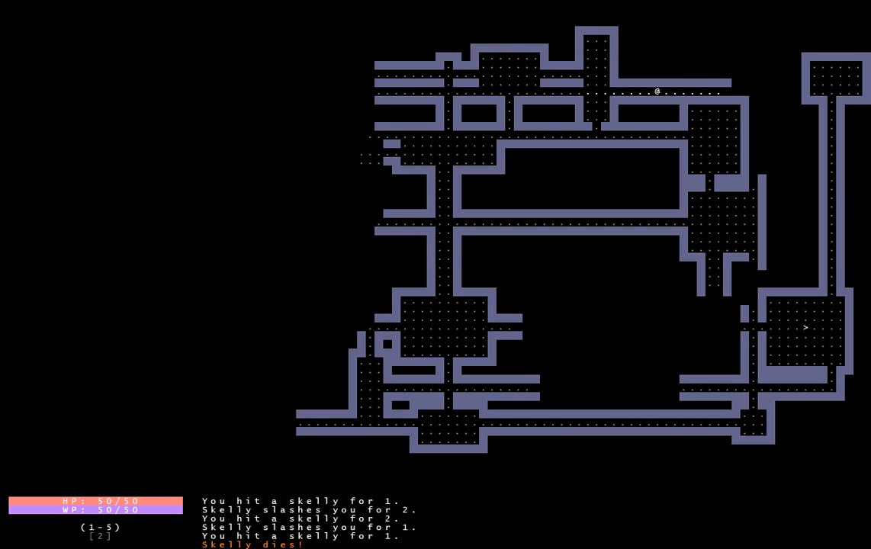
{"action": "key", "text": "Right"}
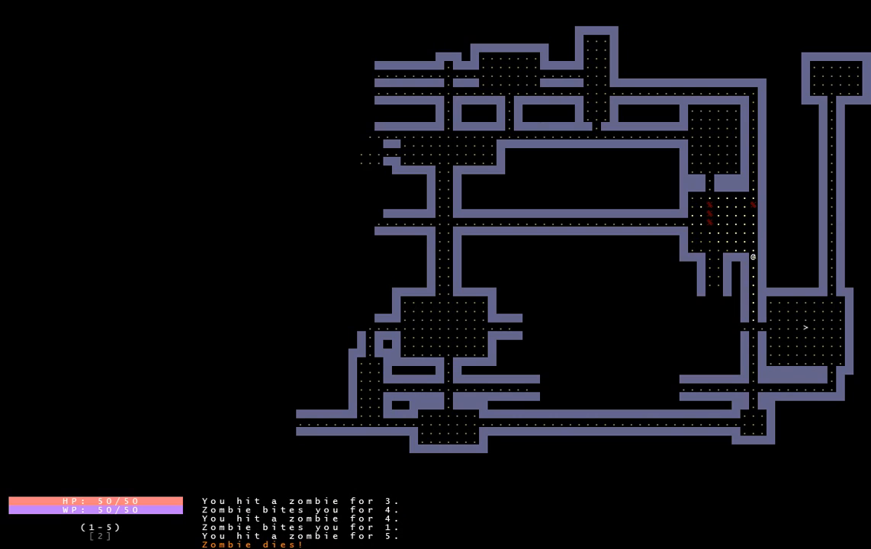
{"action": "key", "text": "down"}
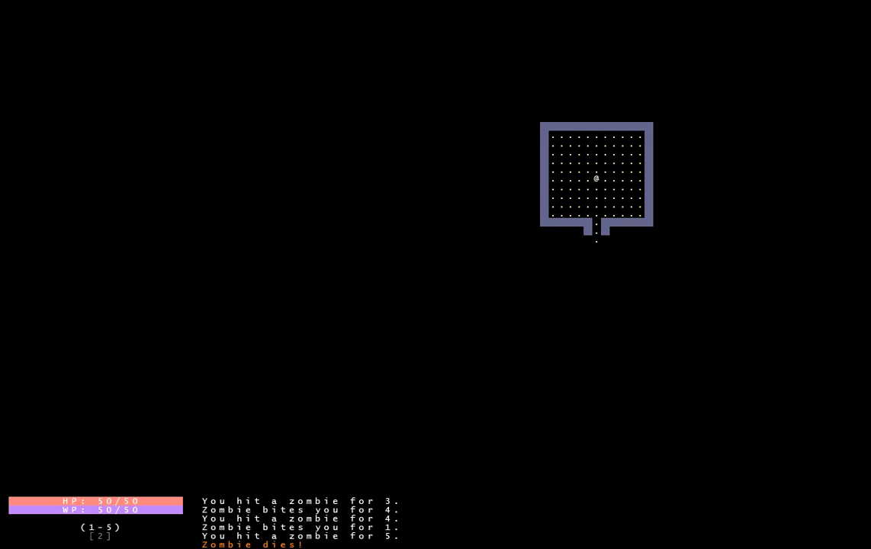
Step: Map the starting corridors north and southwest, killing a laughing skull and zombies
{"action": "key", "text": "Down"}
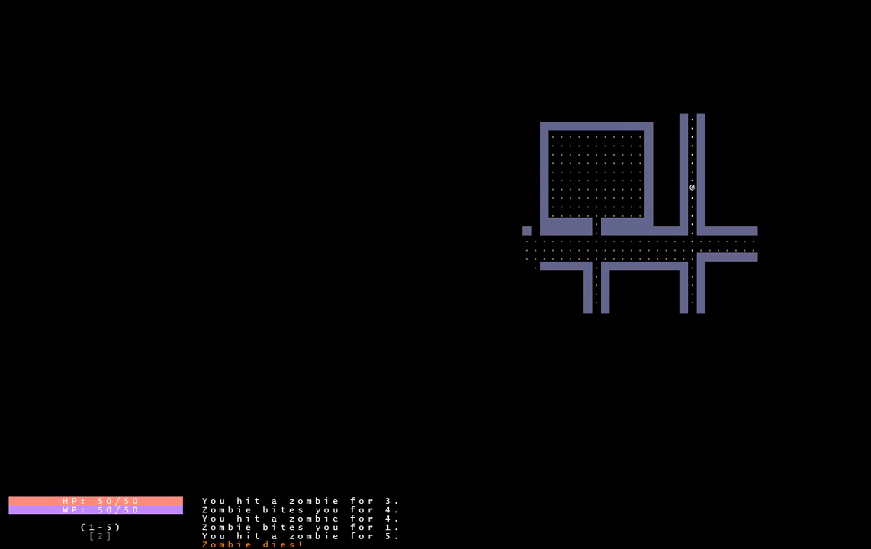
{"action": "key", "text": "up"}
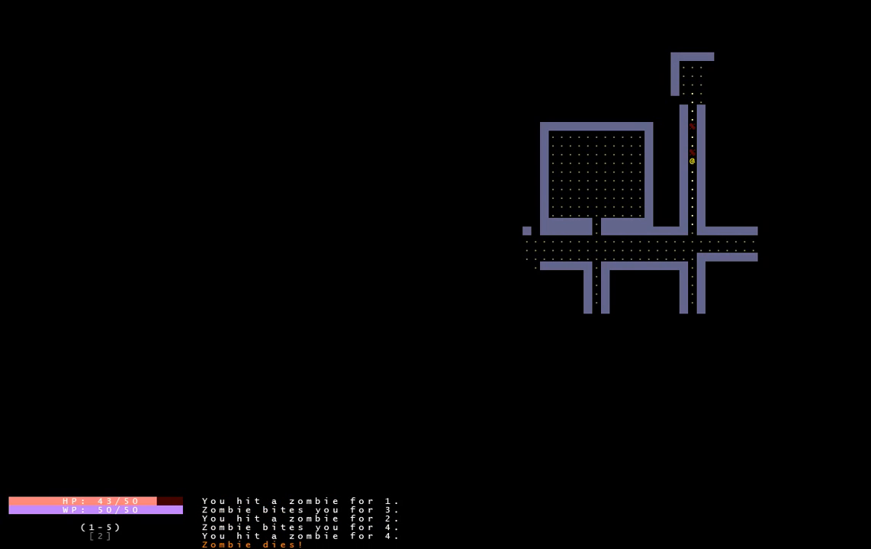
{"action": "key", "text": "up"}
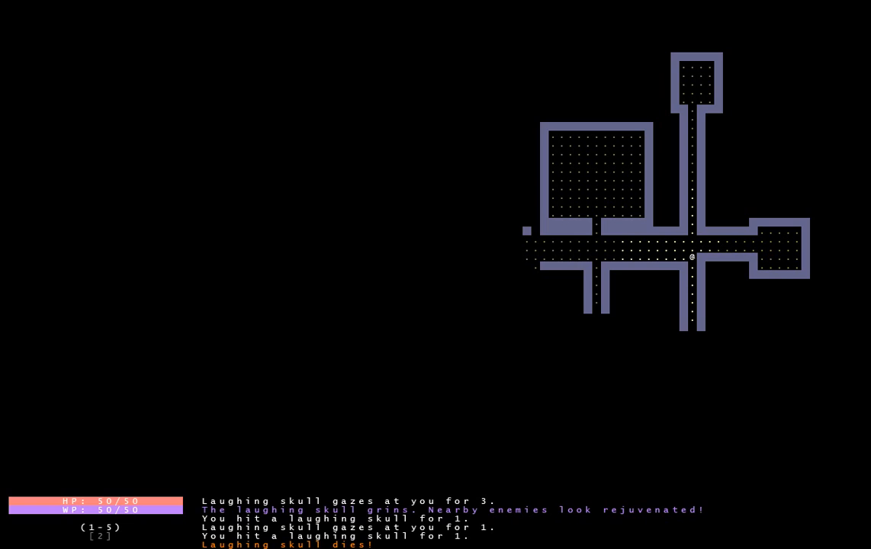
{"action": "key", "text": "down"}
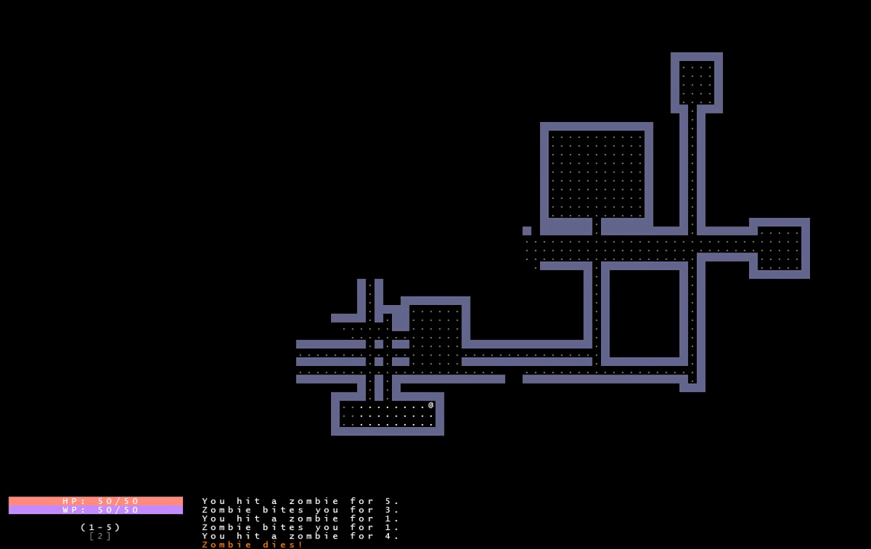
Step: Cross the western rooms killing a skelly, then descend the stairs to a new floor
{"action": "key", "text": "Up"}
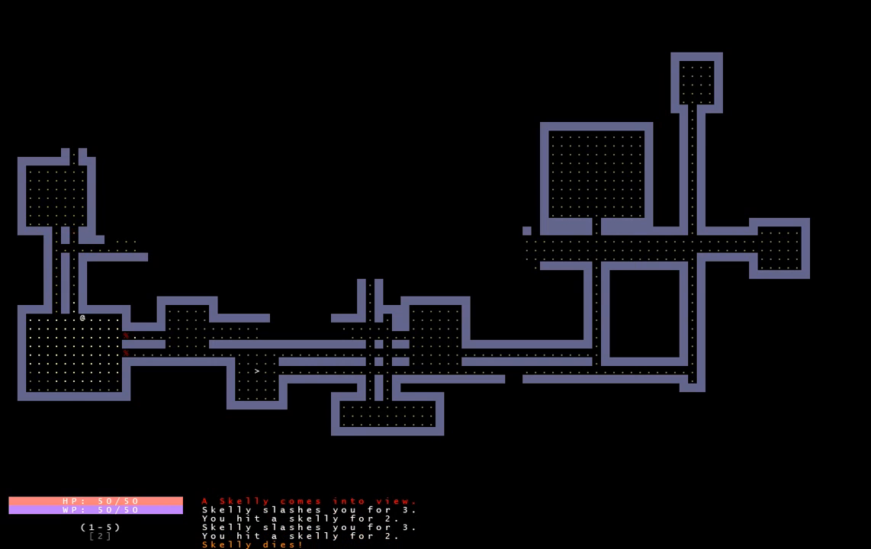
{"action": "key", "text": "Right"}
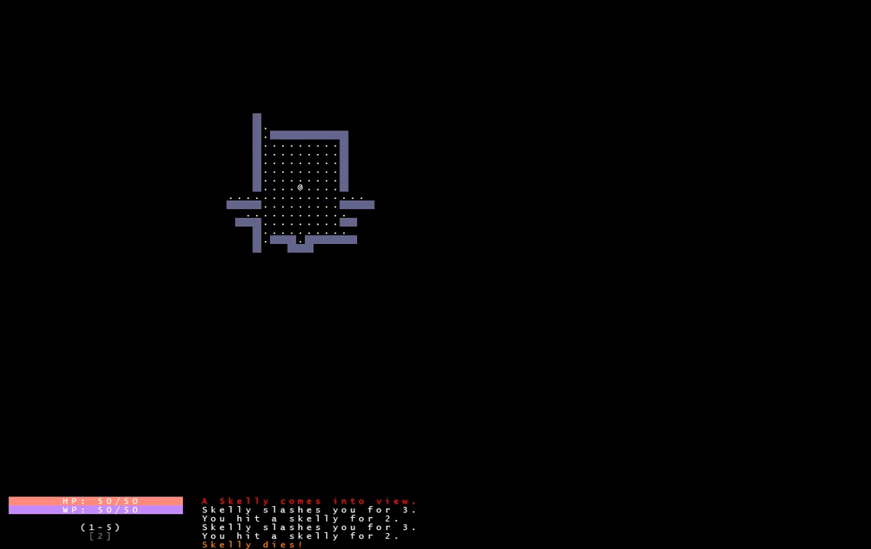
Step: Explore the rooms fighting tormented and skellies, grab a healing flask, then list carried items
{"action": "key", "text": "Right"}
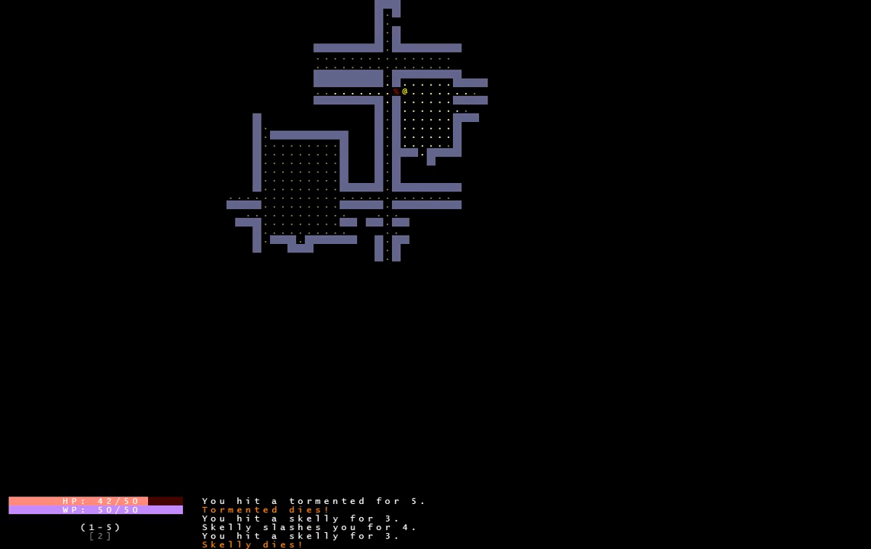
{"action": "key", "text": "i"}
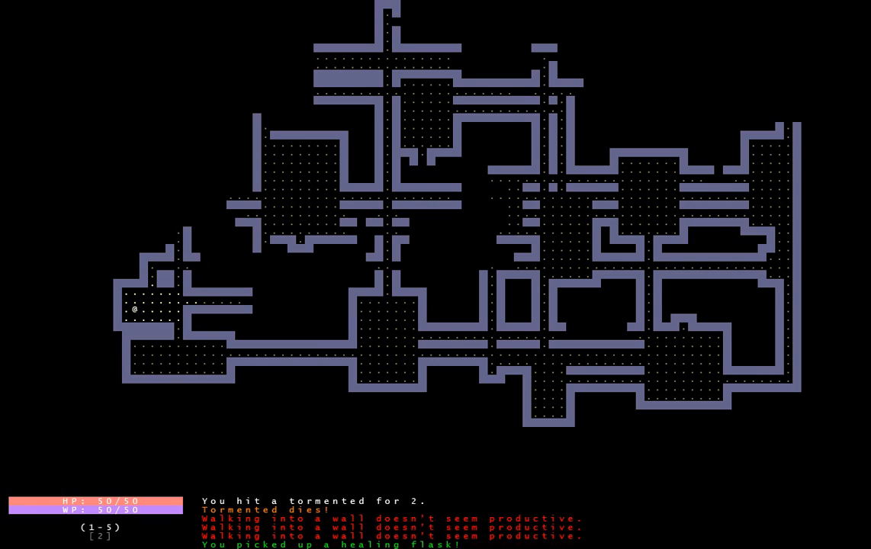
{"action": "key", "text": "Right"}
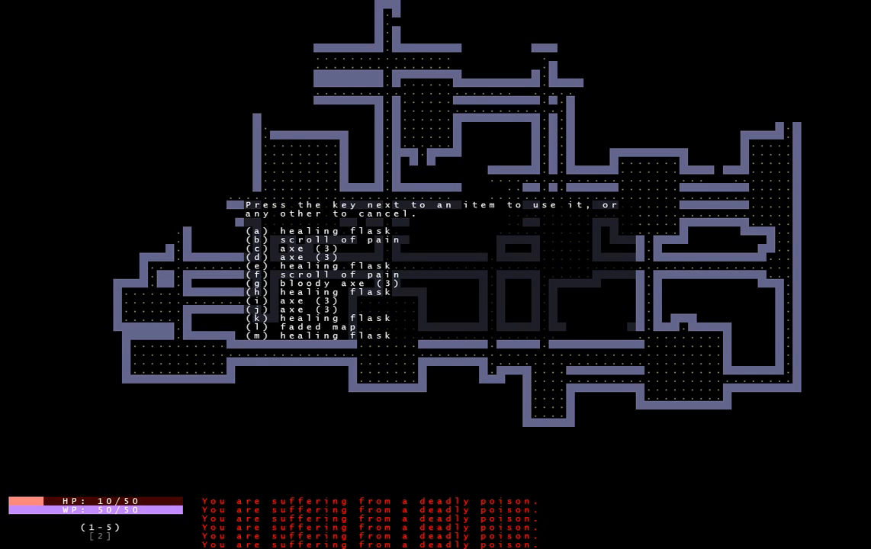
Step: Drink a healing flask for 20 HP, then start a fresh run holding only a chaotic saber
{"action": "key", "text": "a"}
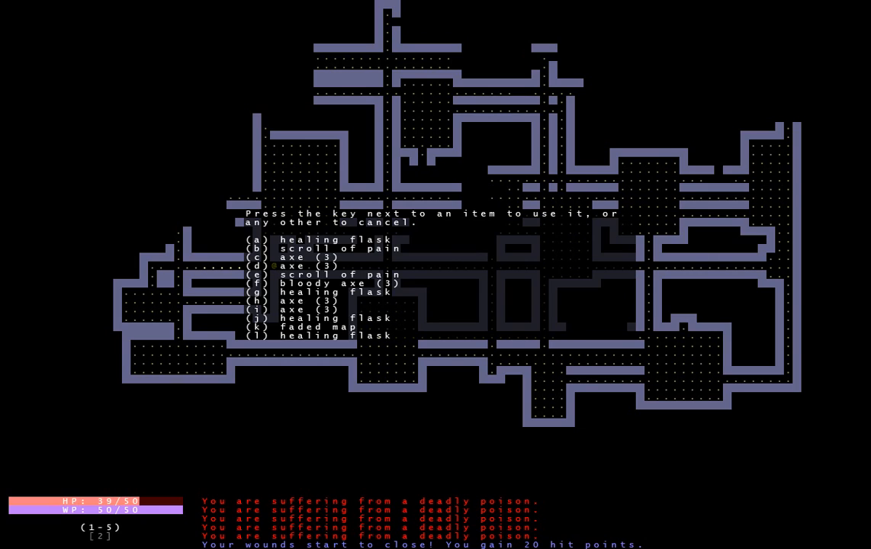
{"action": "key", "text": "b"}
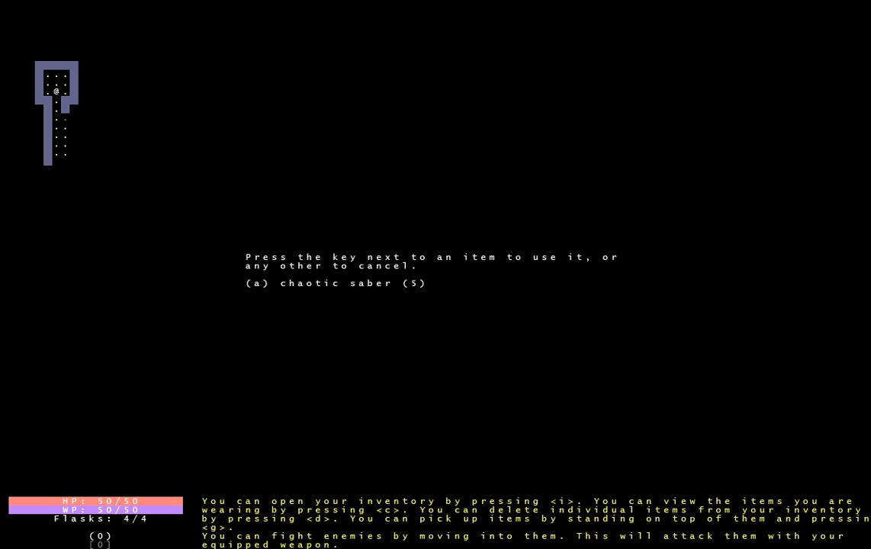
Step: Close the item list and explore the eastern and northern corridors, killing the zombie
{"action": "key", "text": "a"}
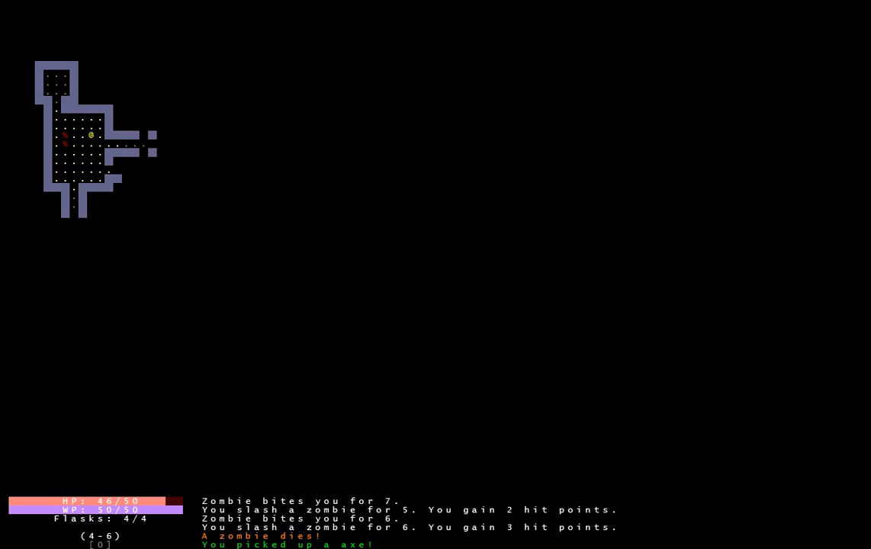
{"action": "key", "text": "Right"}
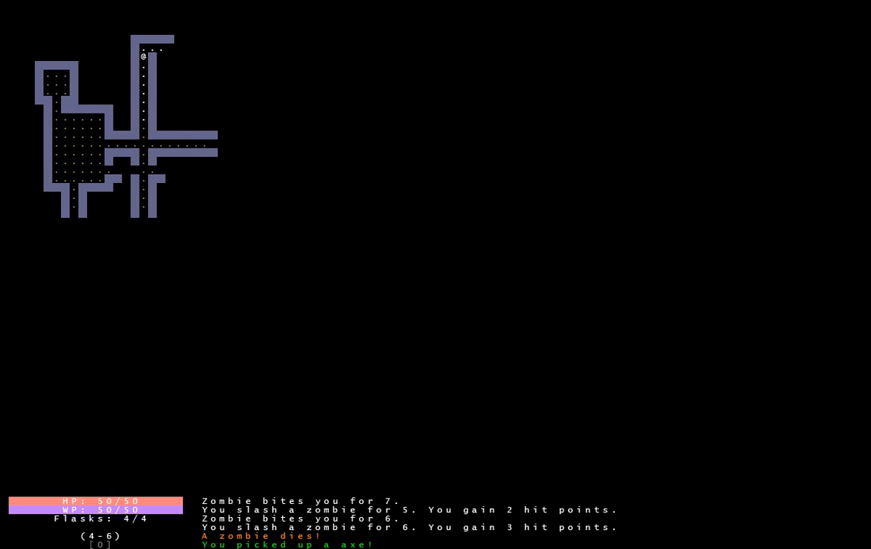
{"action": "key", "text": "Right"}
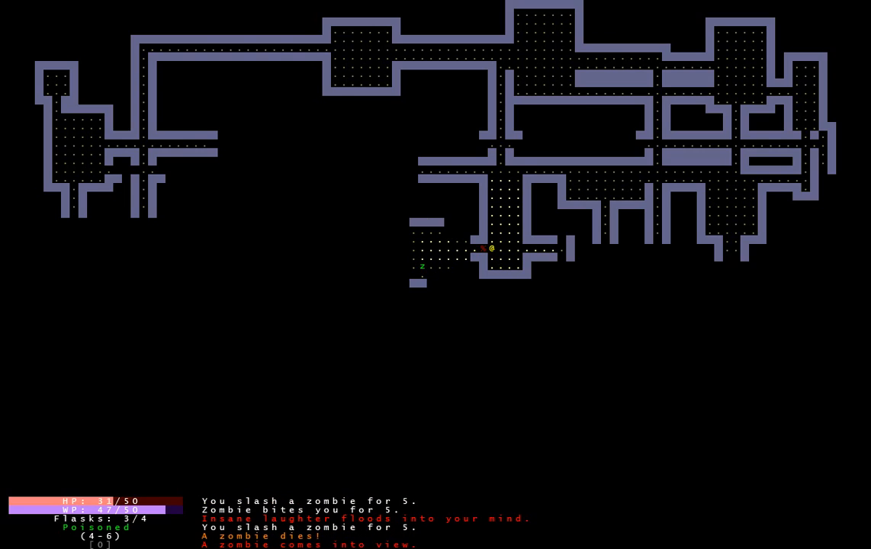
Step: Unwield the chaotic saber from the wield menu
{"action": "key", "text": "w"}
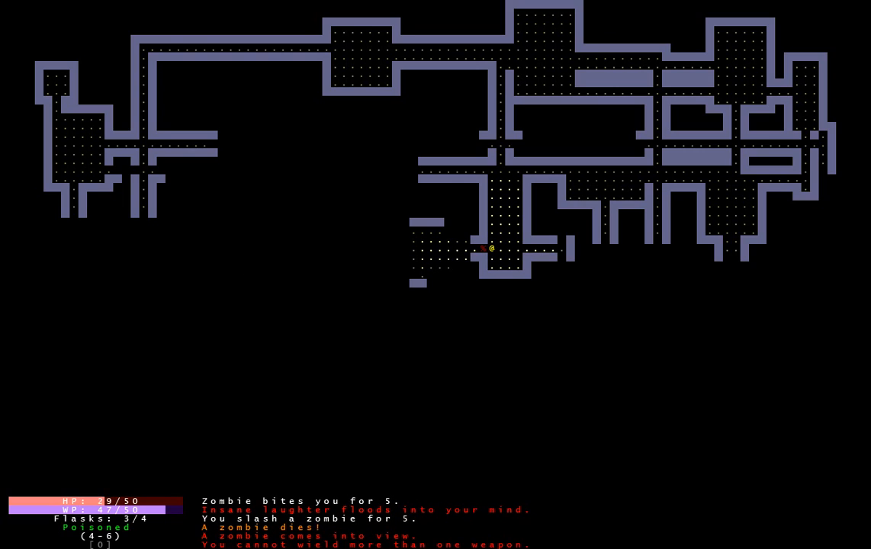
{"action": "key", "text": "T"}
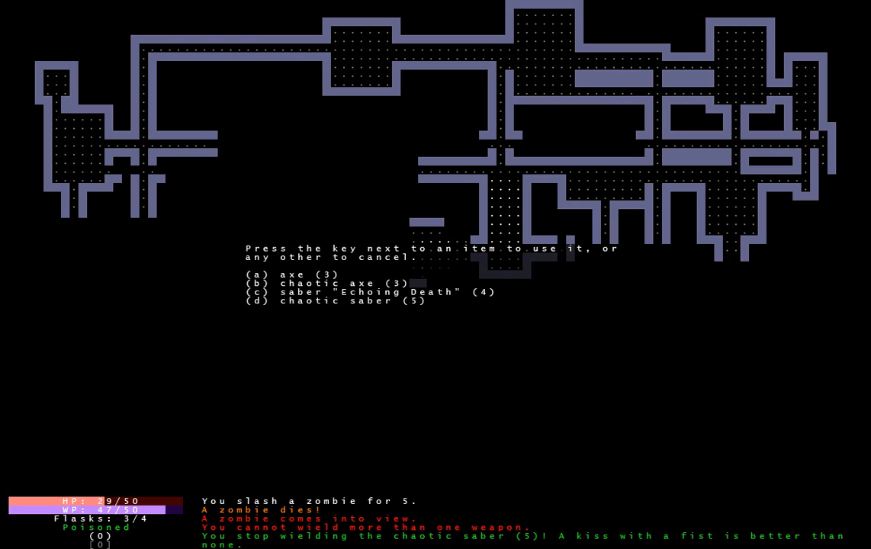
Step: Wield the saber "Echoing Death" one-handed and kill a zombie in the next room
{"action": "key", "text": "c"}
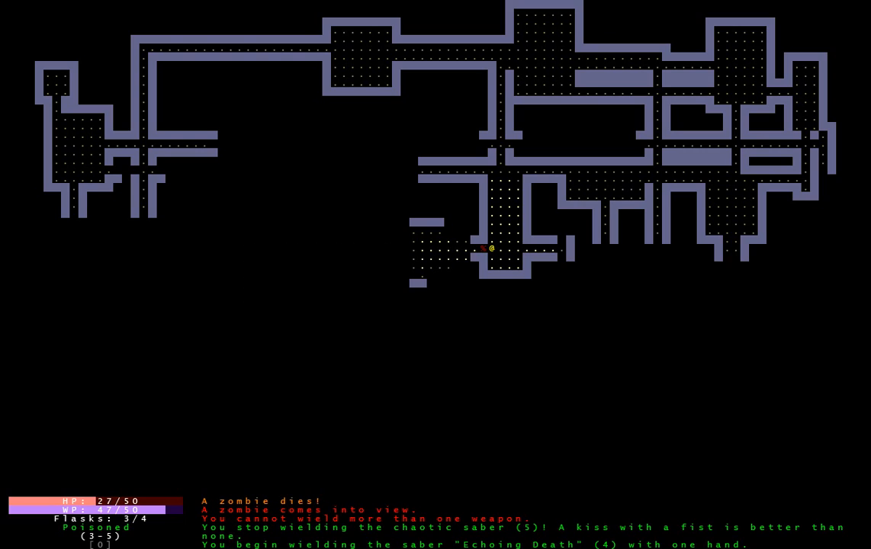
{"action": "key", "text": "l"}
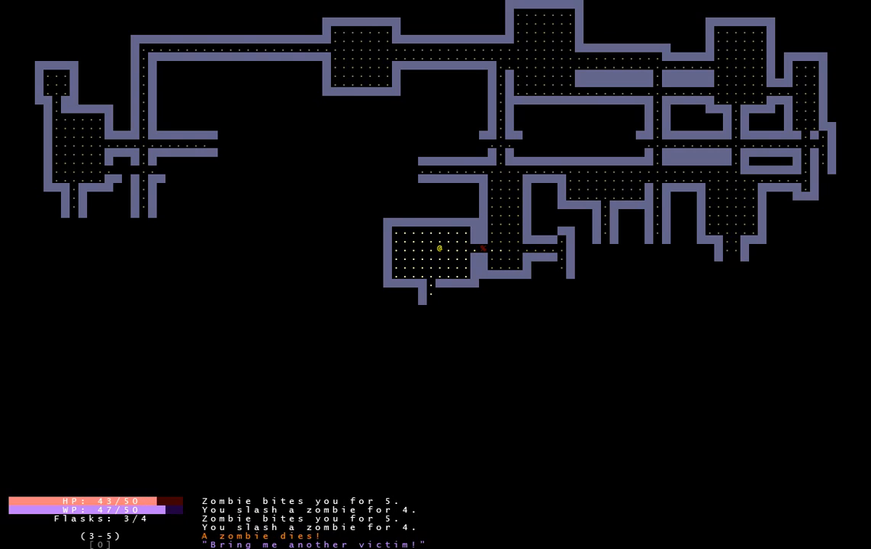
Step: Head south through the passages, descend, map the western rooms and pick up a magical mystery card
{"action": "key", "text": "Down"}
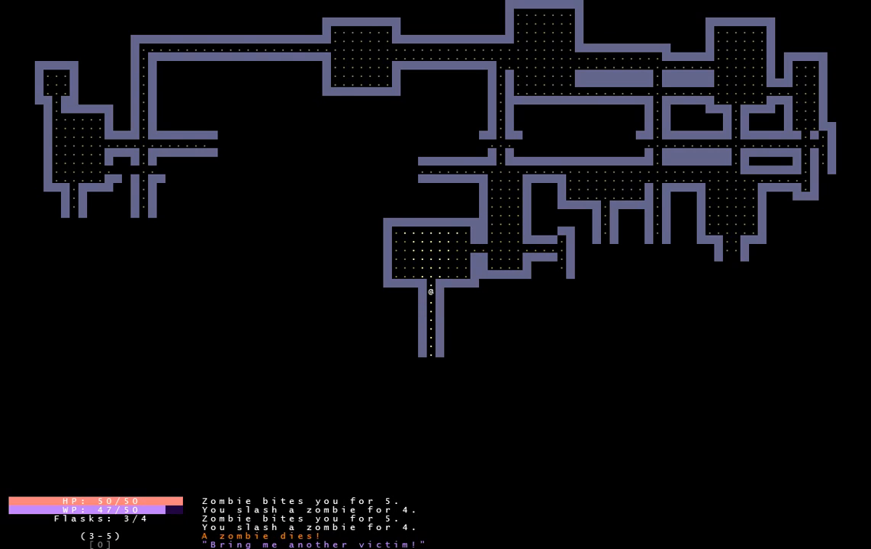
{"action": "key", "text": "Down"}
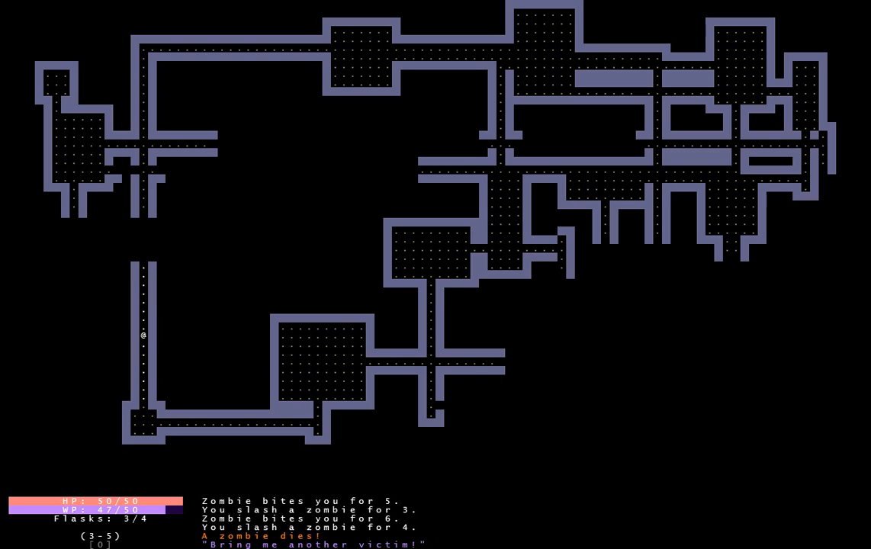
{"action": "key", "text": "up"}
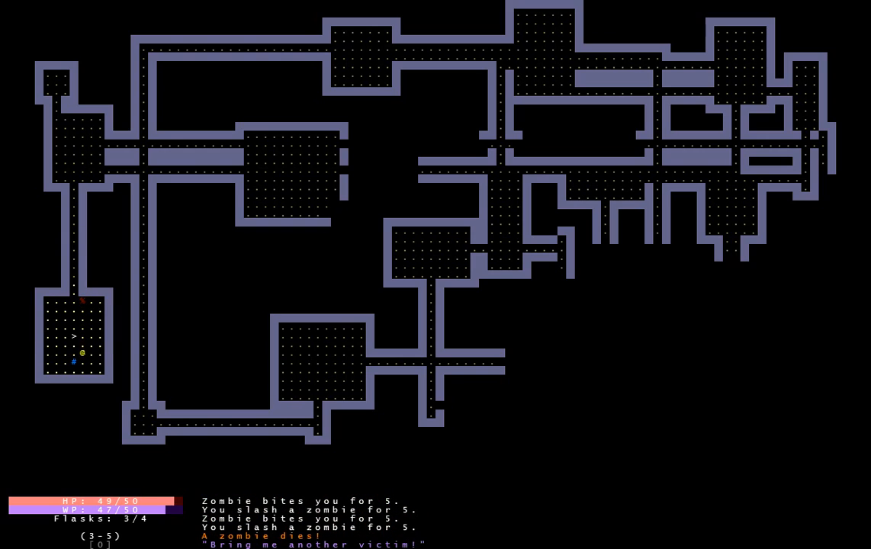
{"action": "key", "text": "up"}
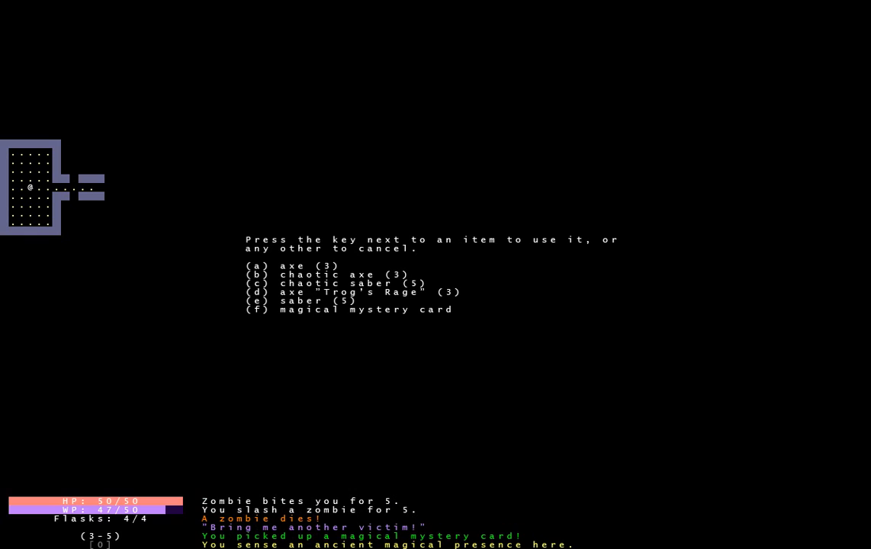
Step: Flip the magical mystery card to reveal the Staff, then move east killing two skellies
{"action": "key", "text": "f"}
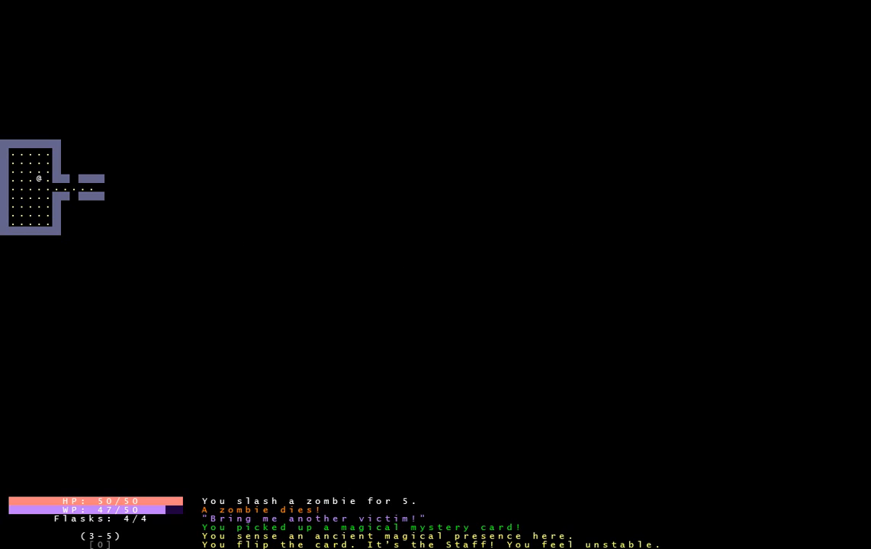
{"action": "key", "text": "Right"}
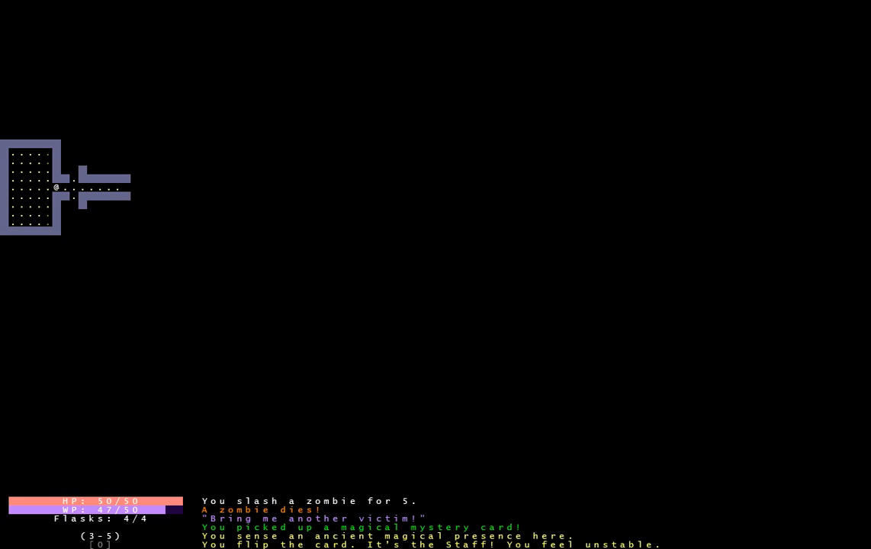
{"action": "key", "text": "Right"}
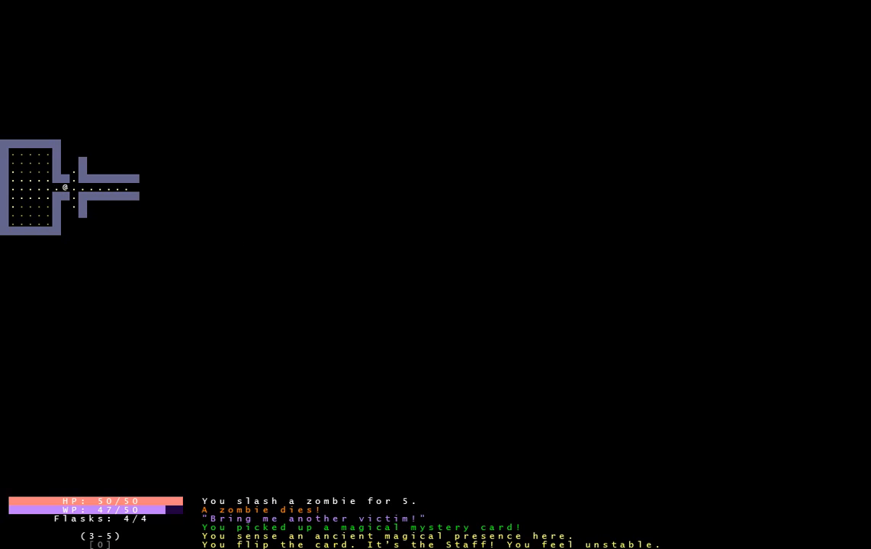
{"action": "key", "text": "Up"}
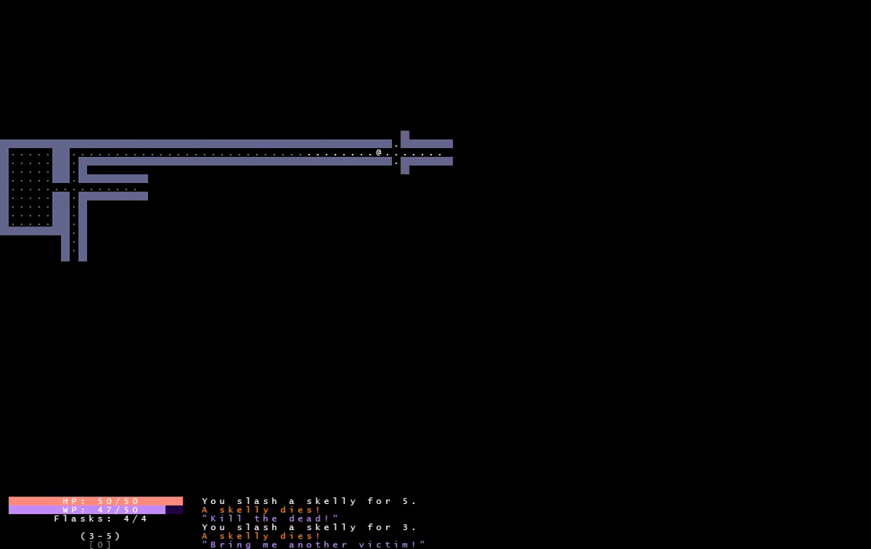
Step: Move toward the northern room and fight Garjon and the zombie at close to zero health
{"action": "key", "text": "Up"}
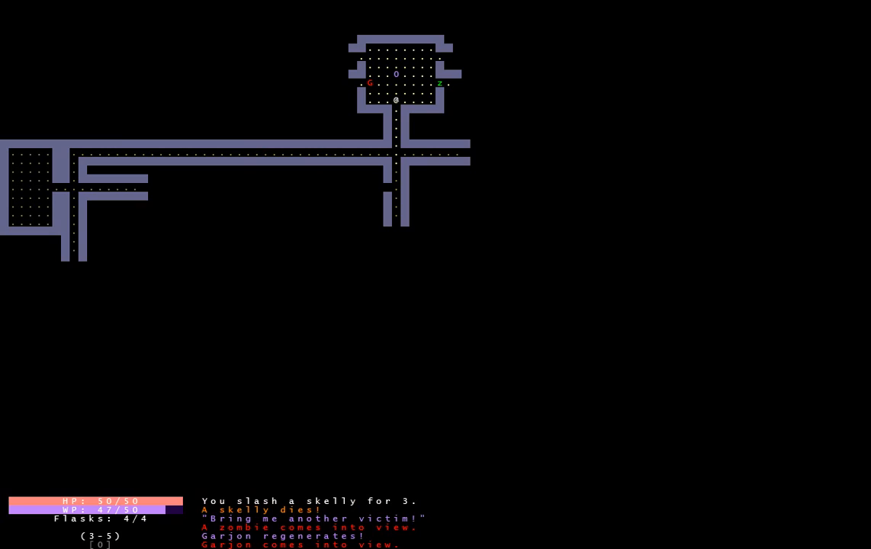
{"action": "key", "text": "Down"}
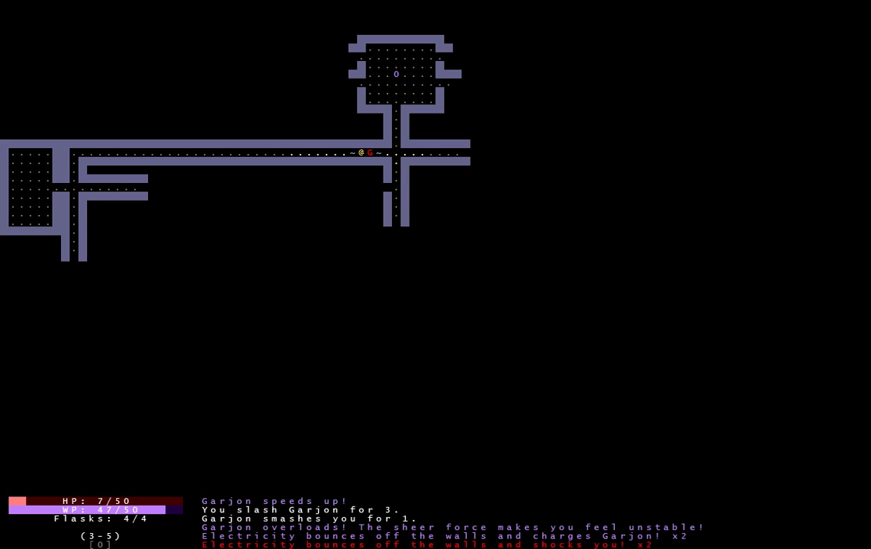
{"action": "key", "text": "w"}
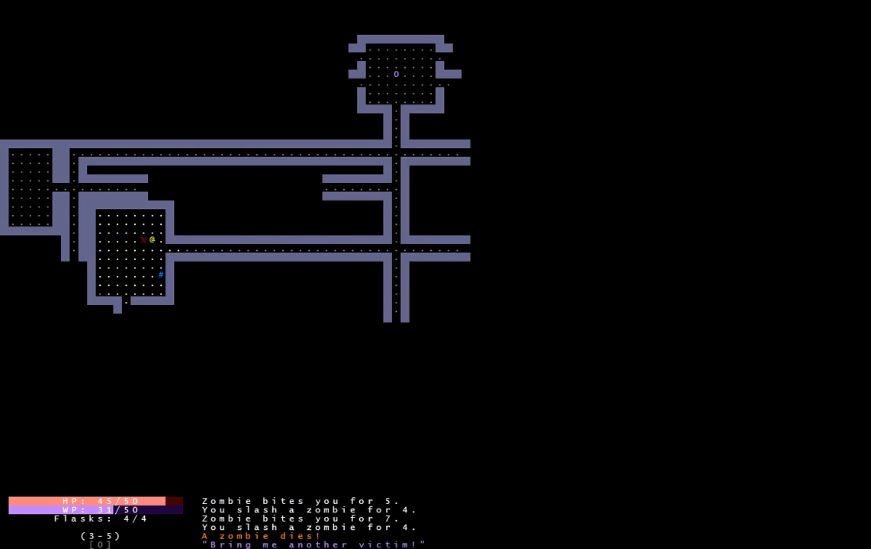
Step: Pick up the magical mystery card and explore the southern passages
{"action": "key", "text": "Down"}
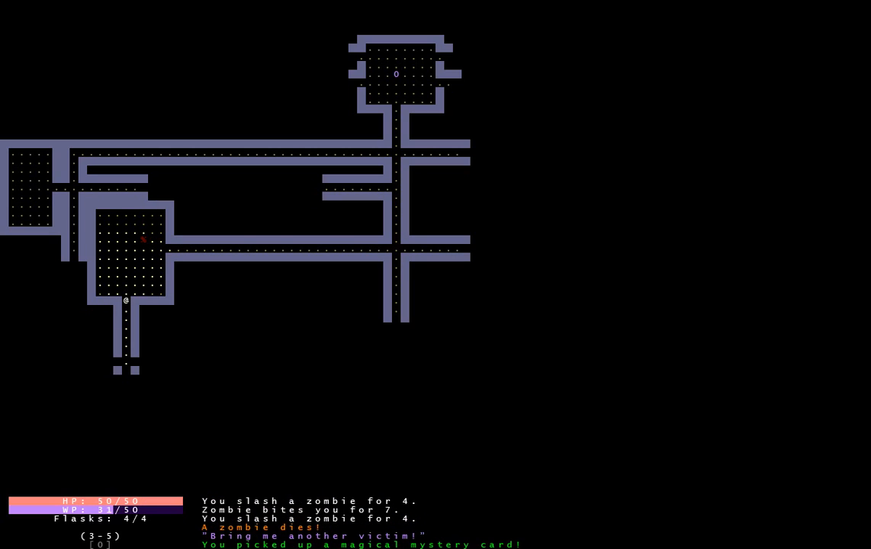
{"action": "key", "text": "Down"}
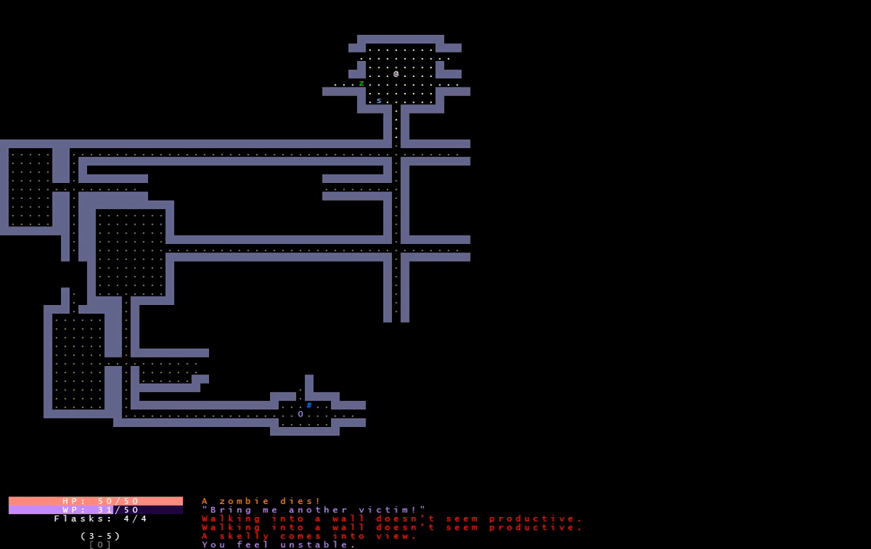
{"action": "key", "text": "Down"}
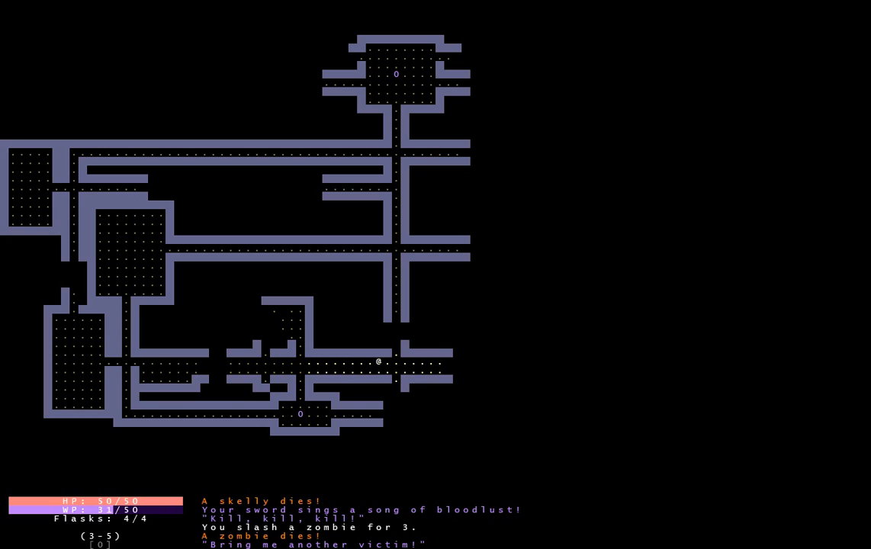
Step: Explore east, fight enemies in the northern corridor and bring up the usable-item list
{"action": "key", "text": "Right"}
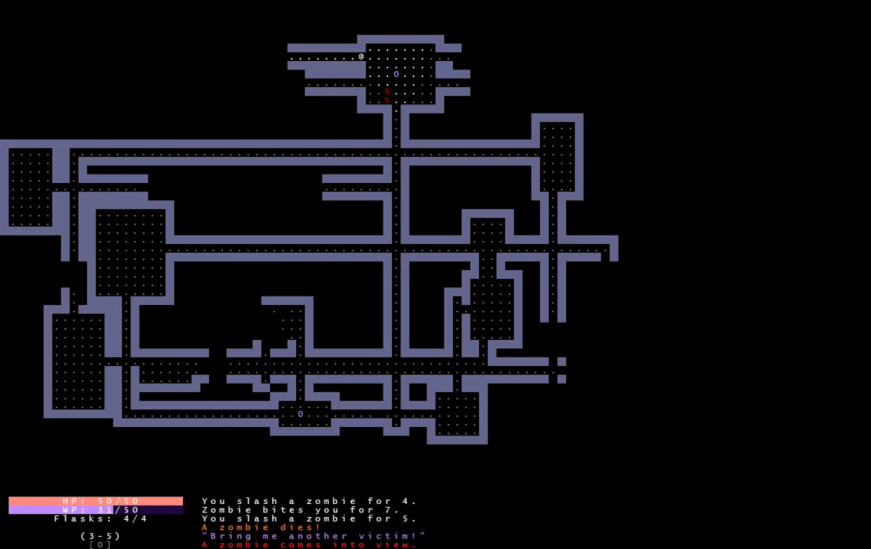
{"action": "key", "text": "Left"}
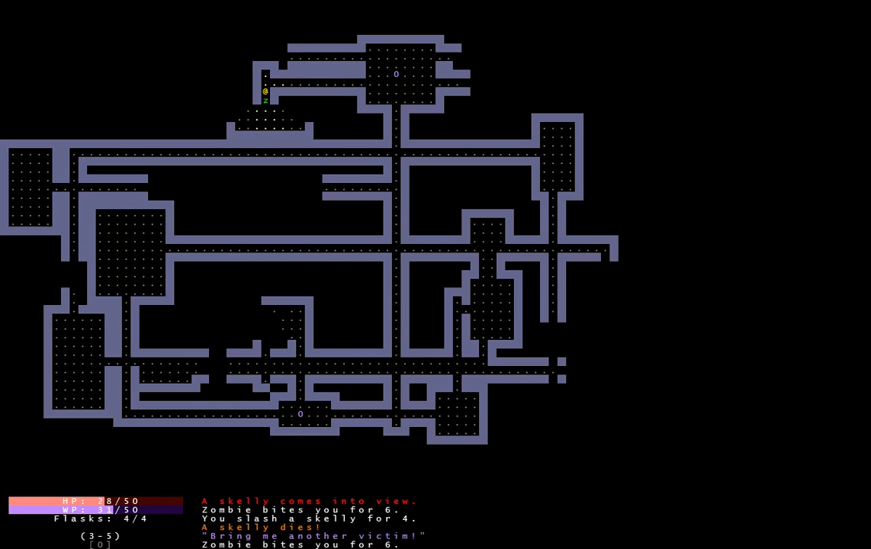
{"action": "key", "text": "t"}
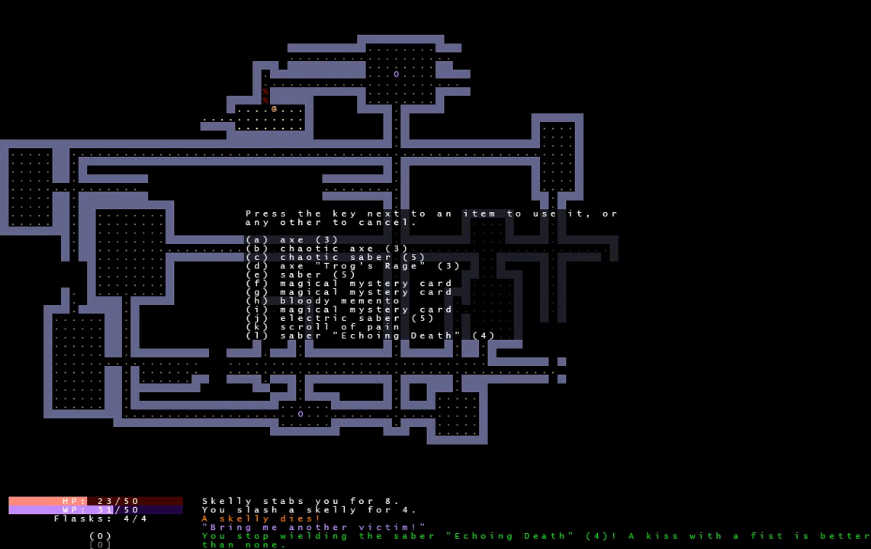
Step: Unwield the Echoing Death saber and walk east along the top corridor, picking up a master-crafted saber
{"action": "key", "text": "j"}
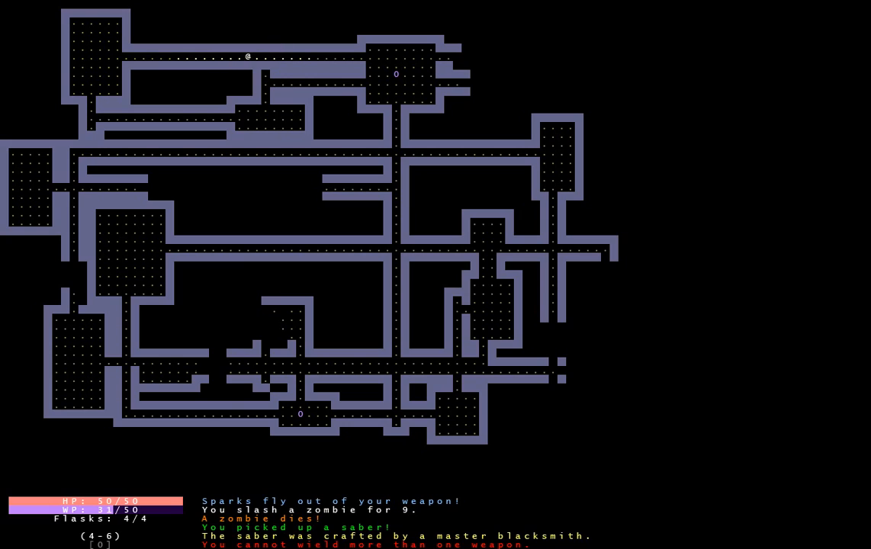
{"action": "key", "text": "Right"}
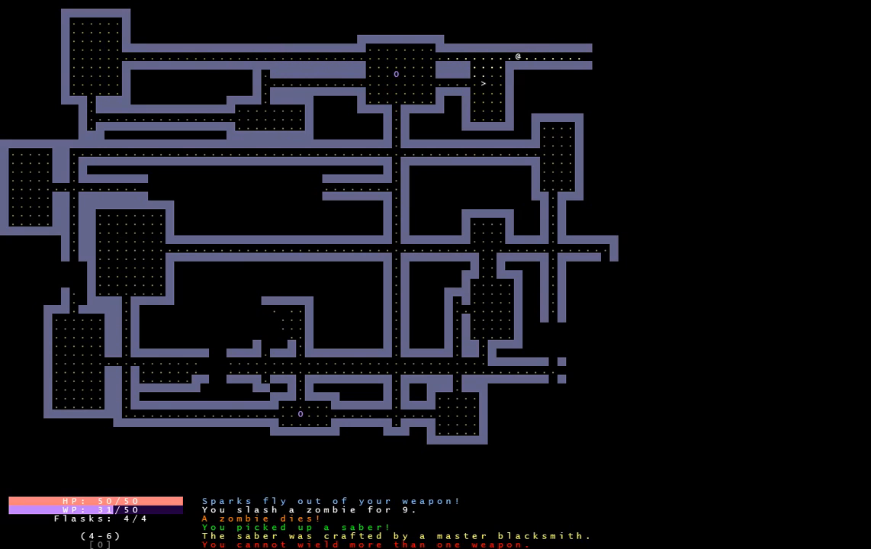